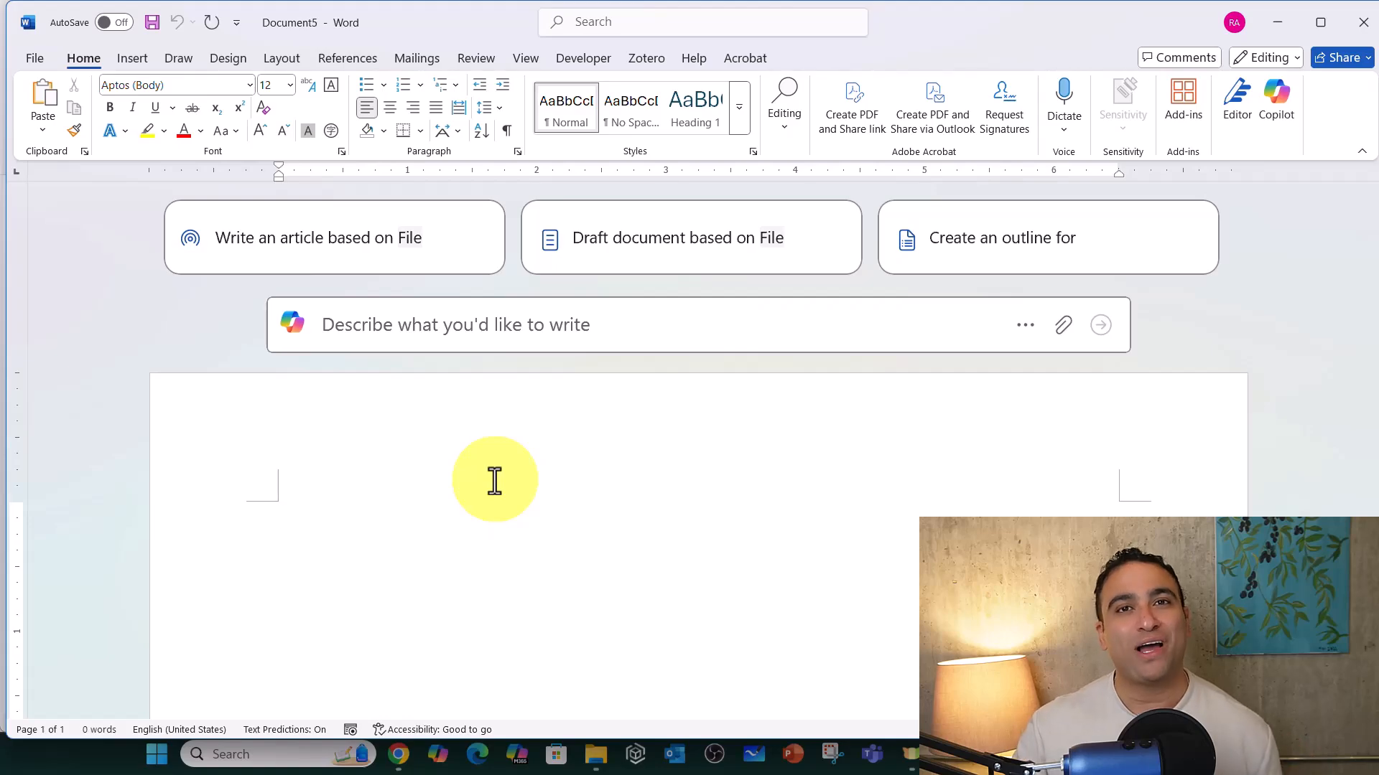
mouse_move(496, 529)
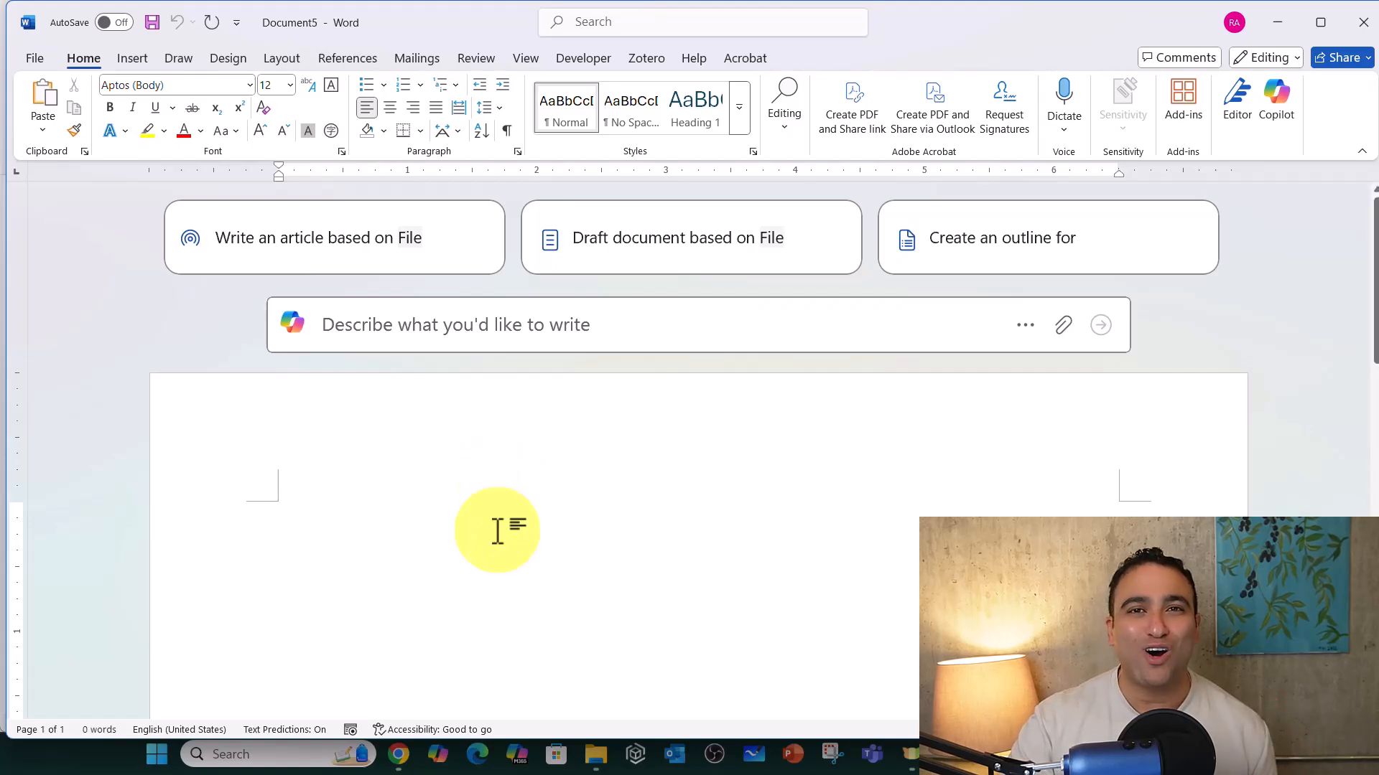
mouse_move(466, 504)
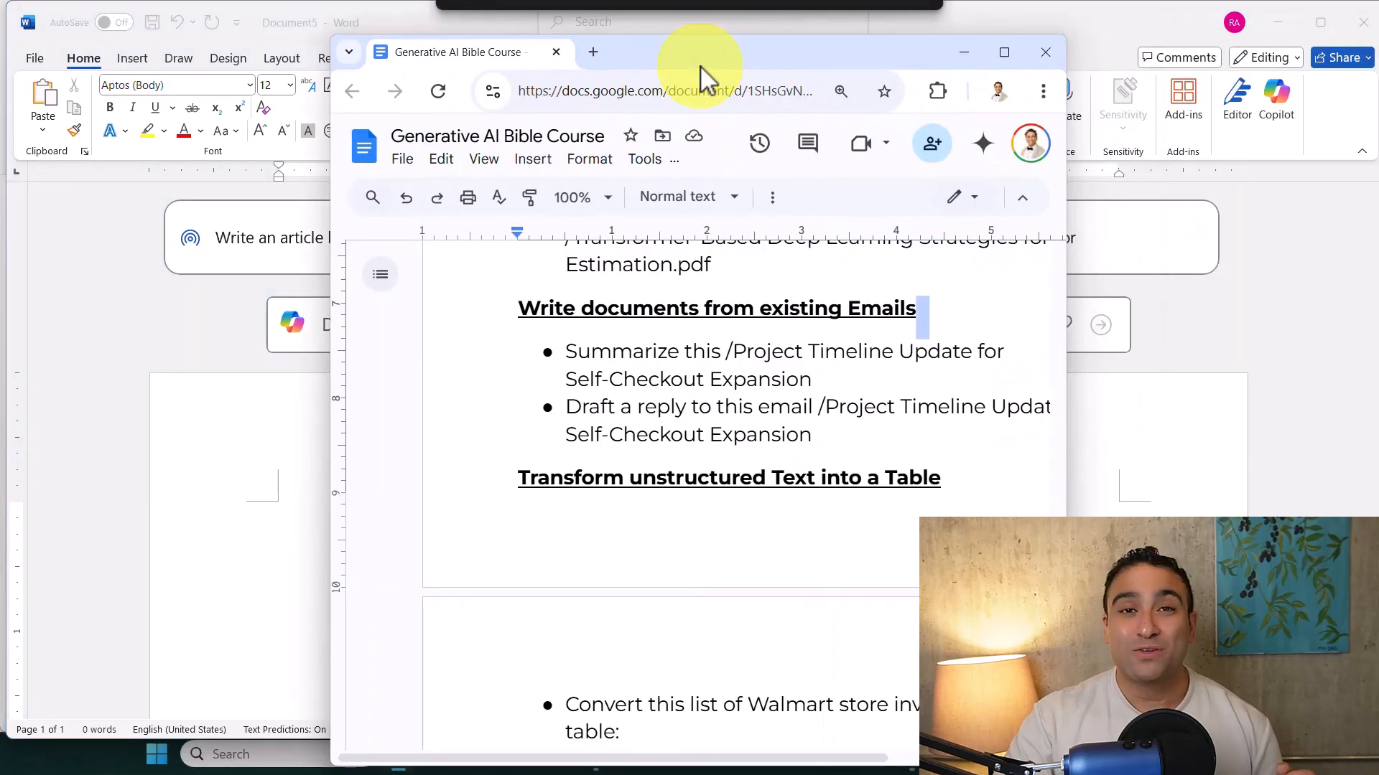
- Select the Walmart inventory-list prompt in the Google Docs notes and copy it for Word
click(1003, 52)
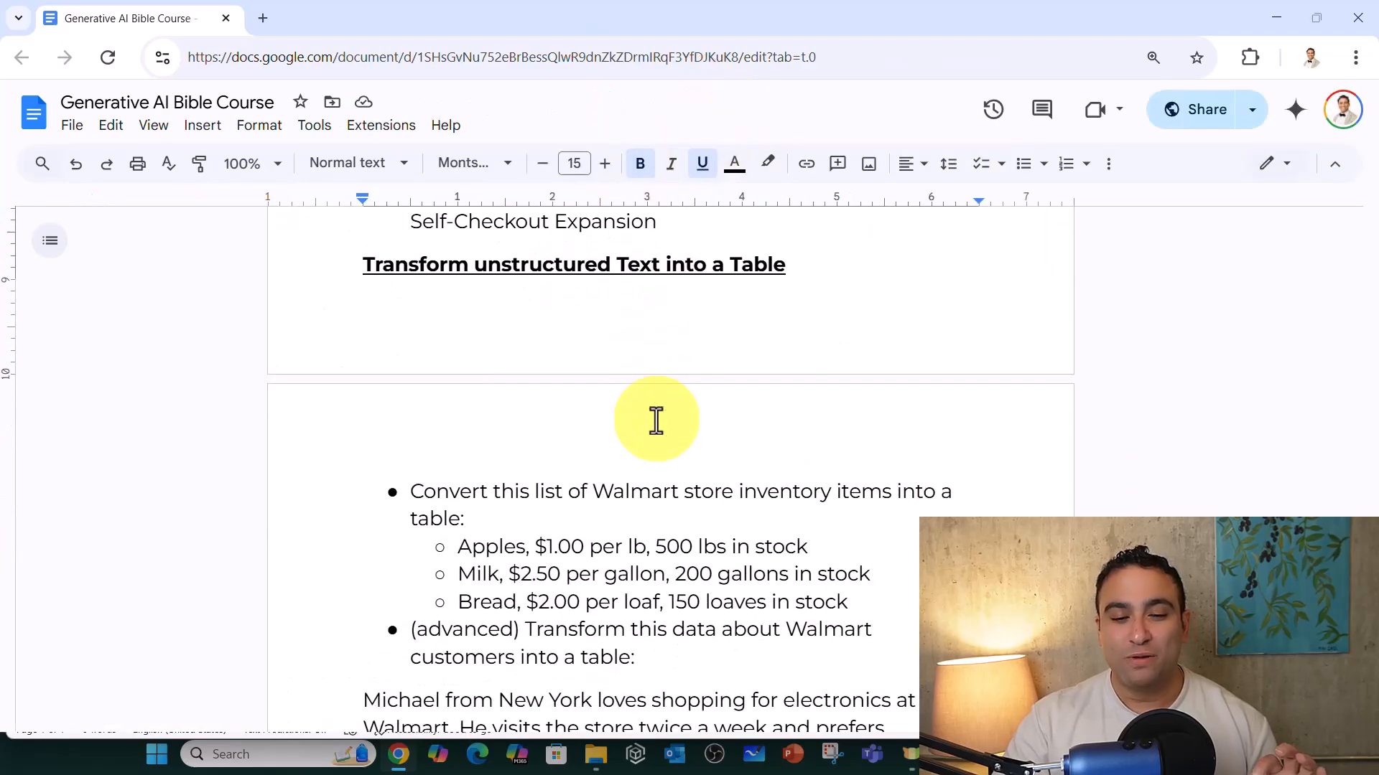
mouse_move(652, 302)
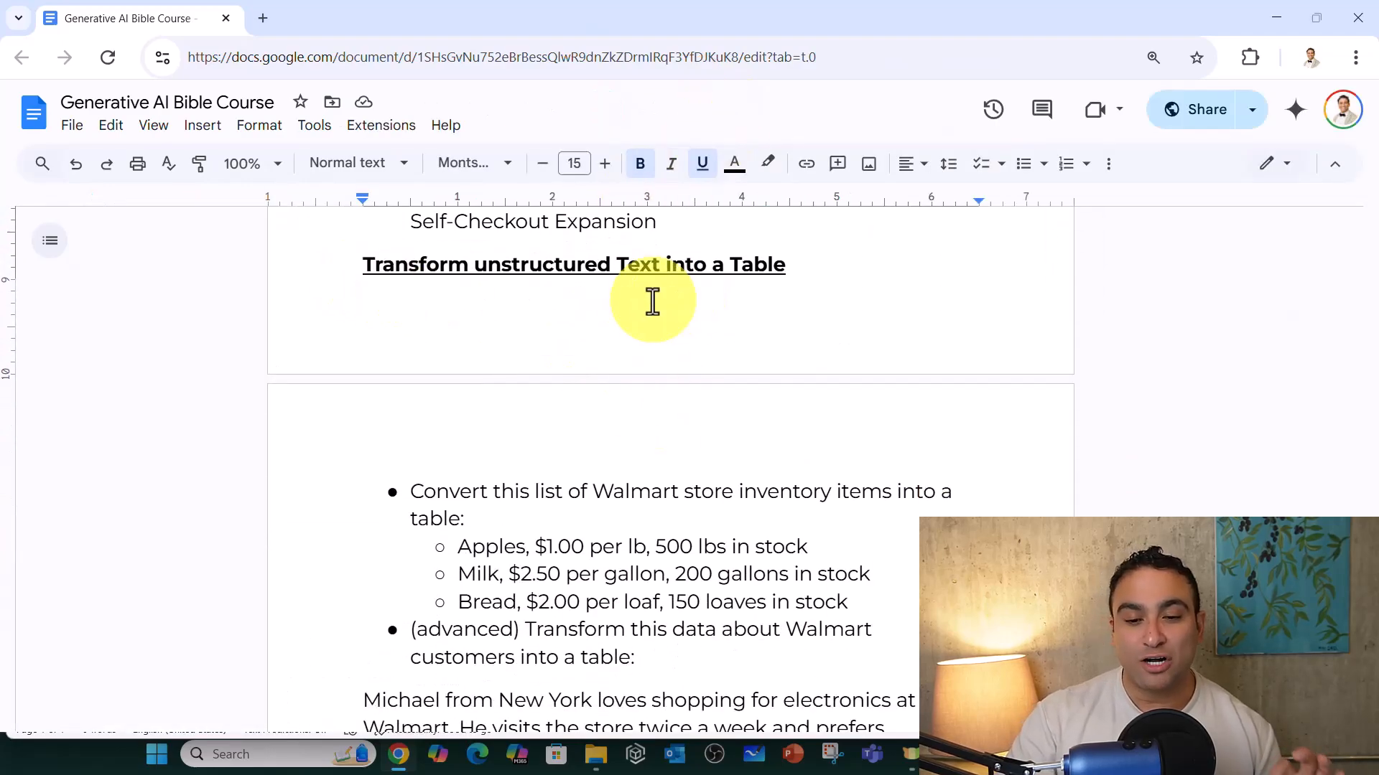
scroll(down, 3)
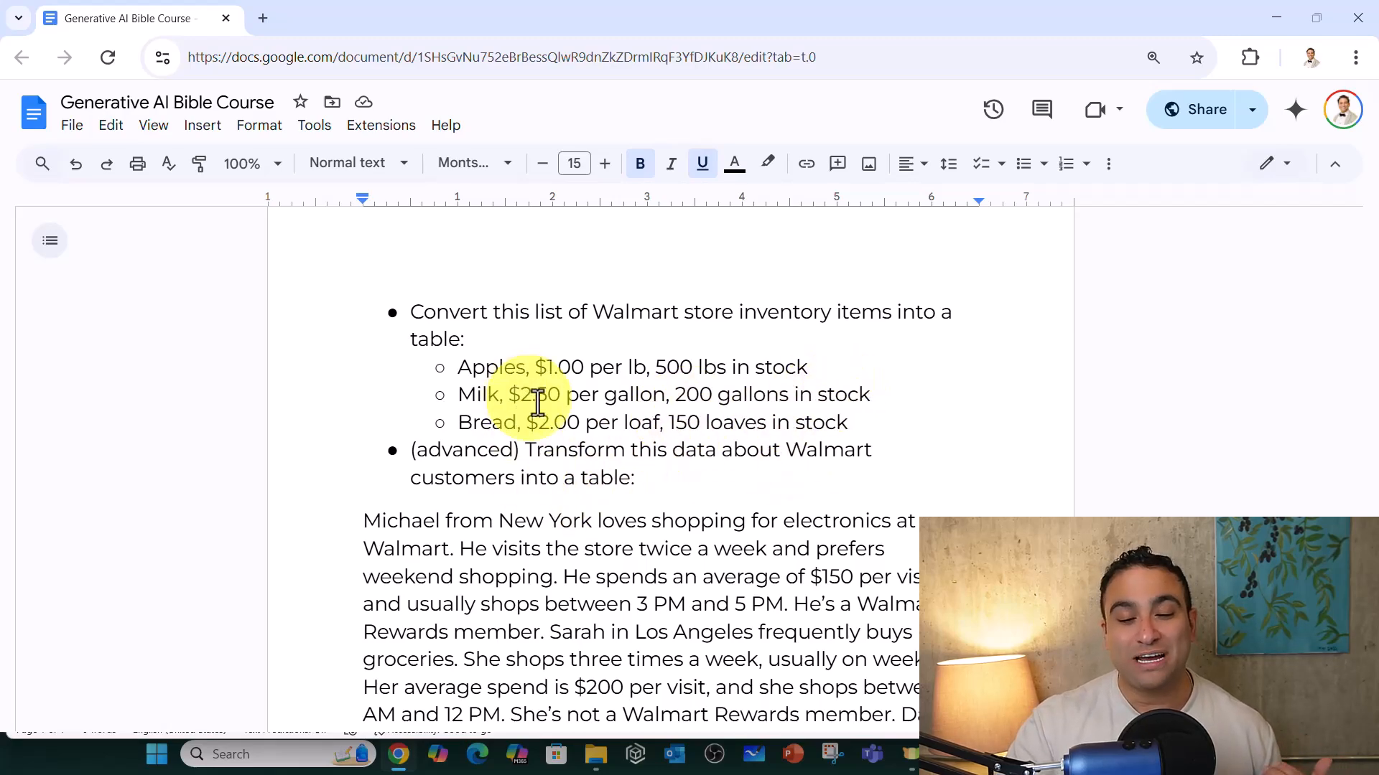
drag(411, 311, 847, 423)
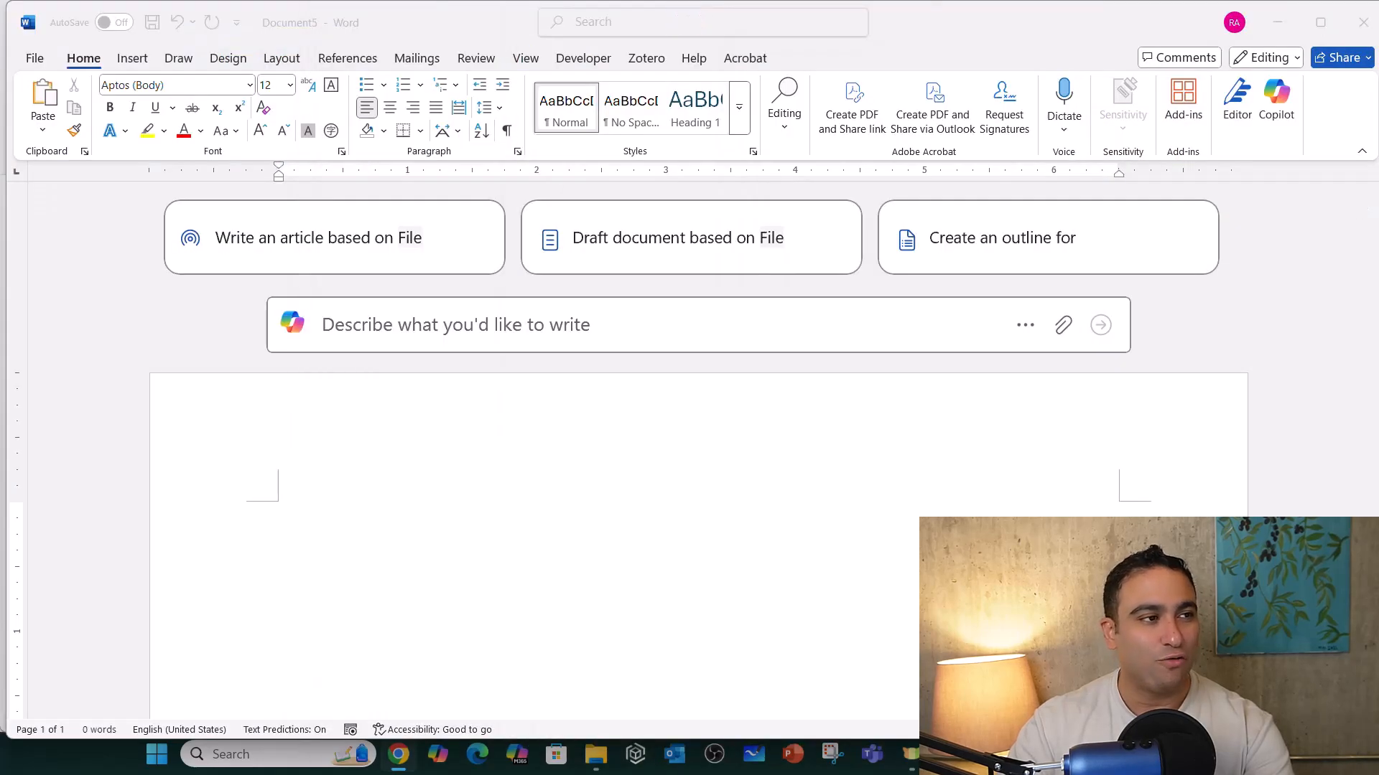
- Generate an Item, Price, Quantity in Stock table for Apples, Milk and Bread from the pasted list
click(401, 325)
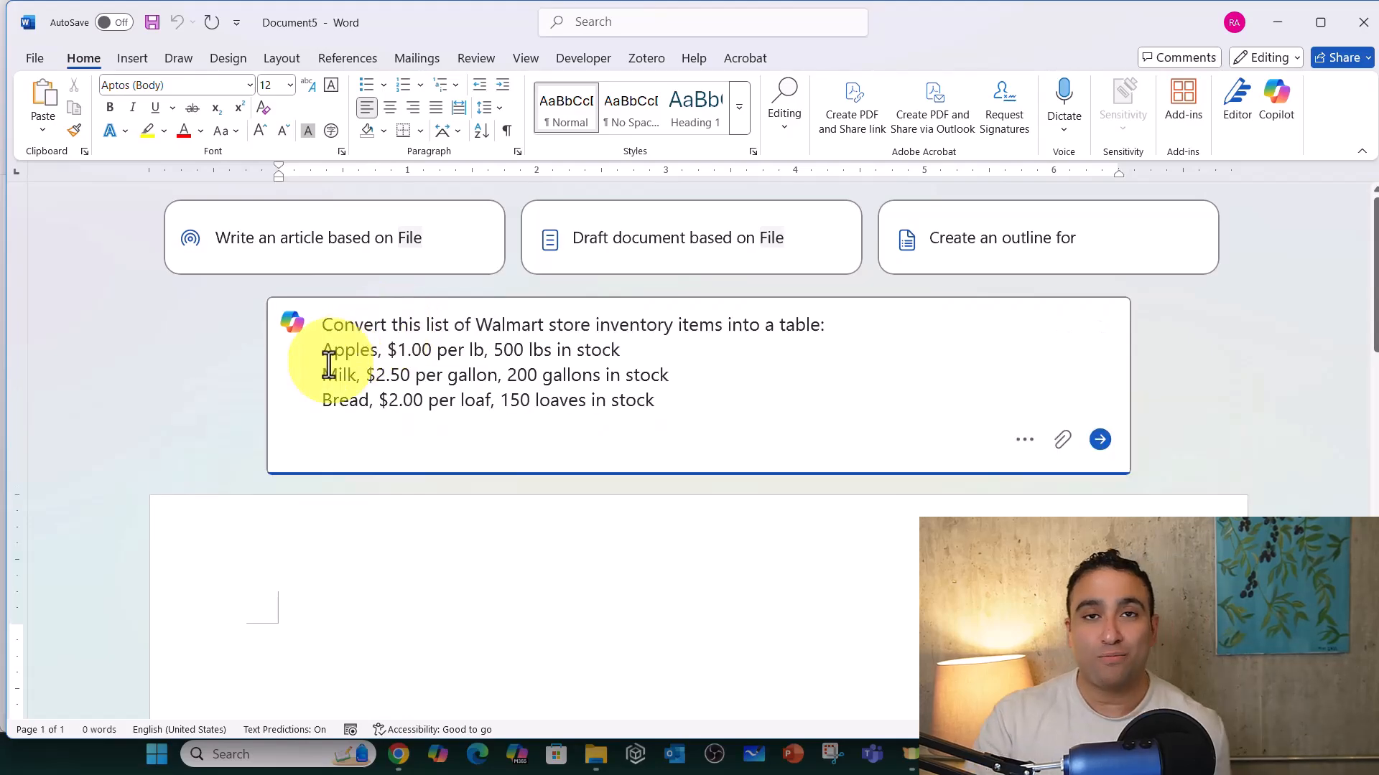
click(1098, 439)
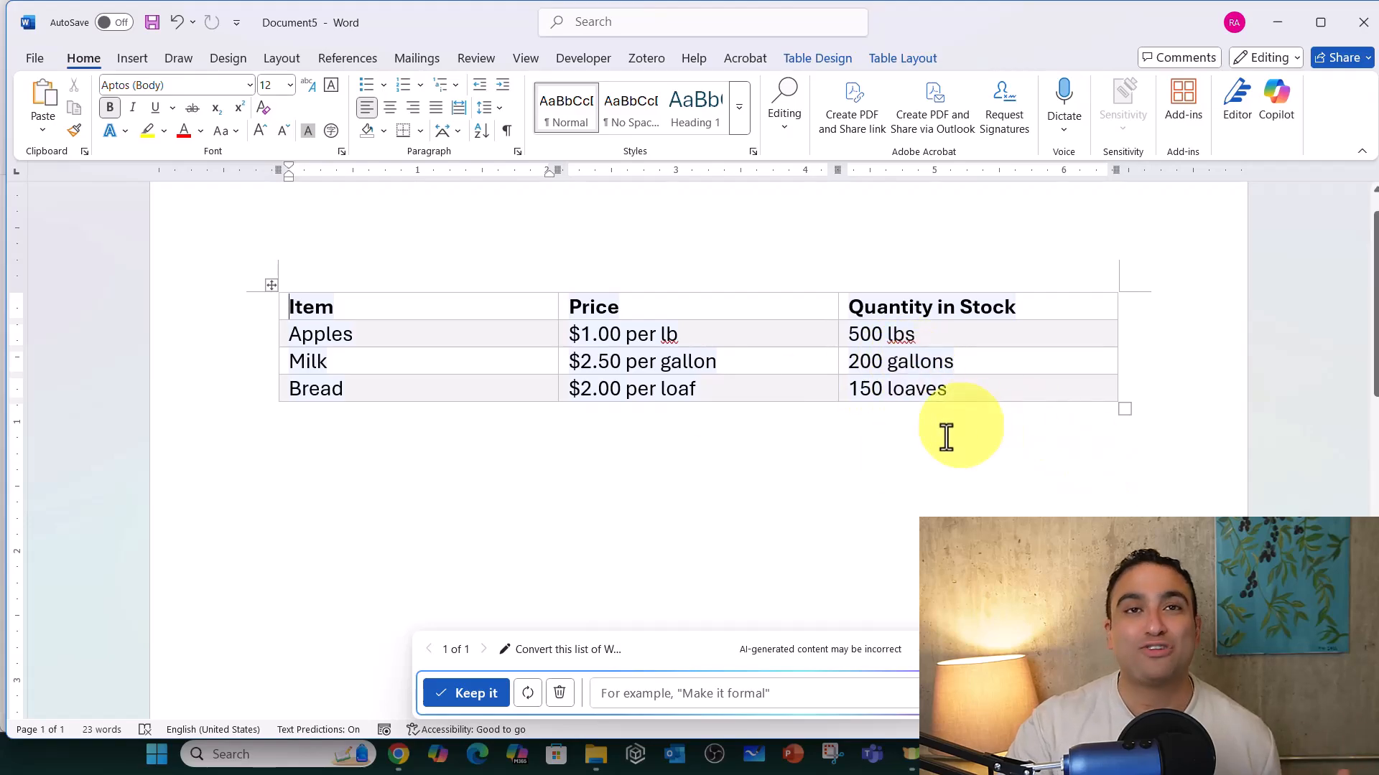
mouse_move(690, 580)
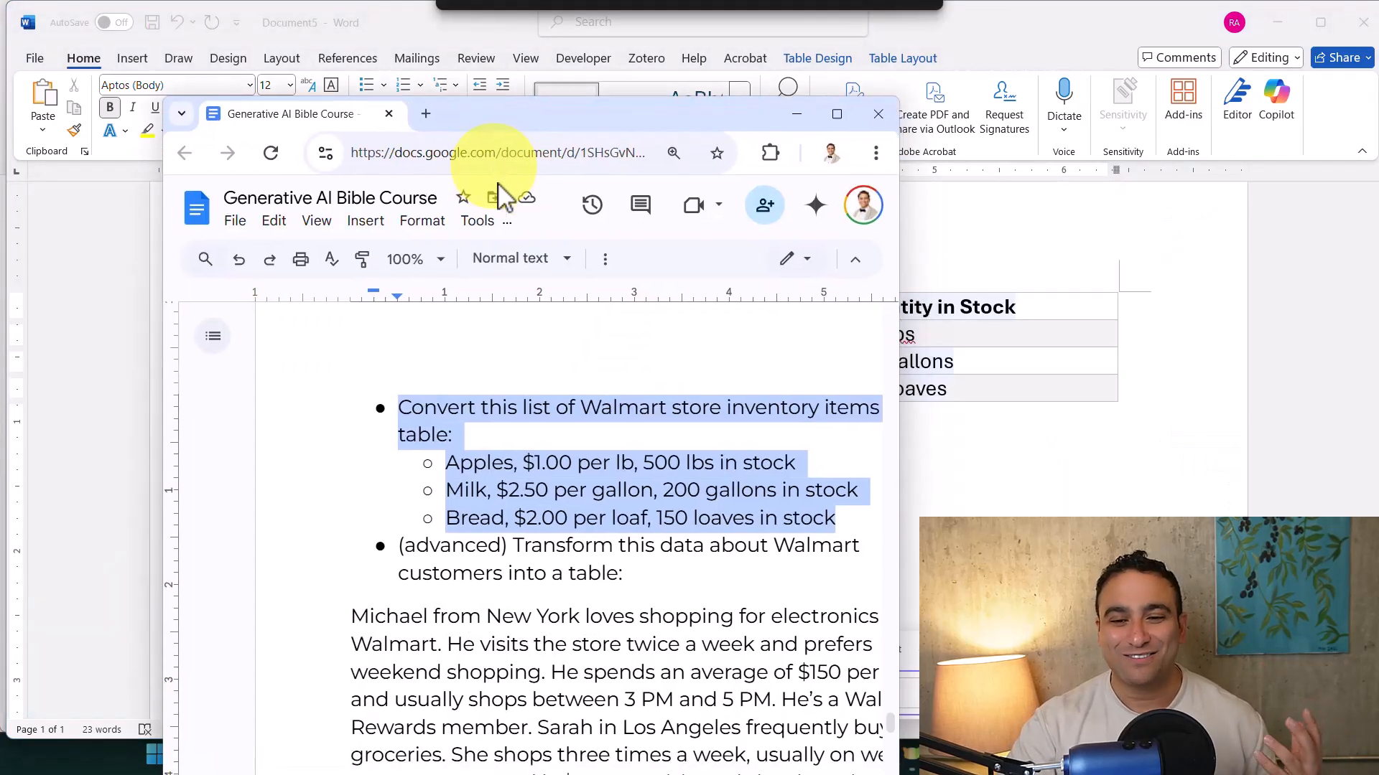
- Scroll the notes to the unstructured Walmart customers paragraph to use as the next prompt
click(836, 115)
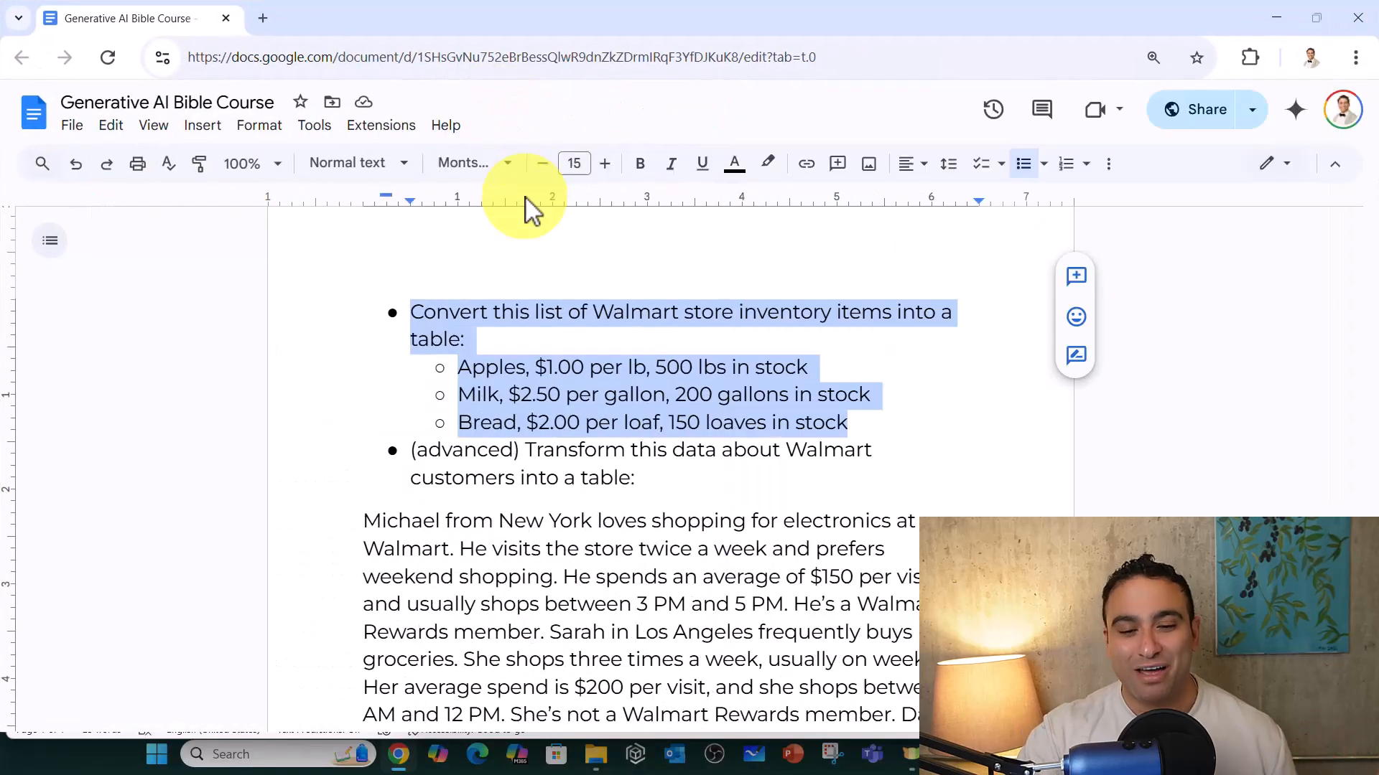
scroll(down, 3)
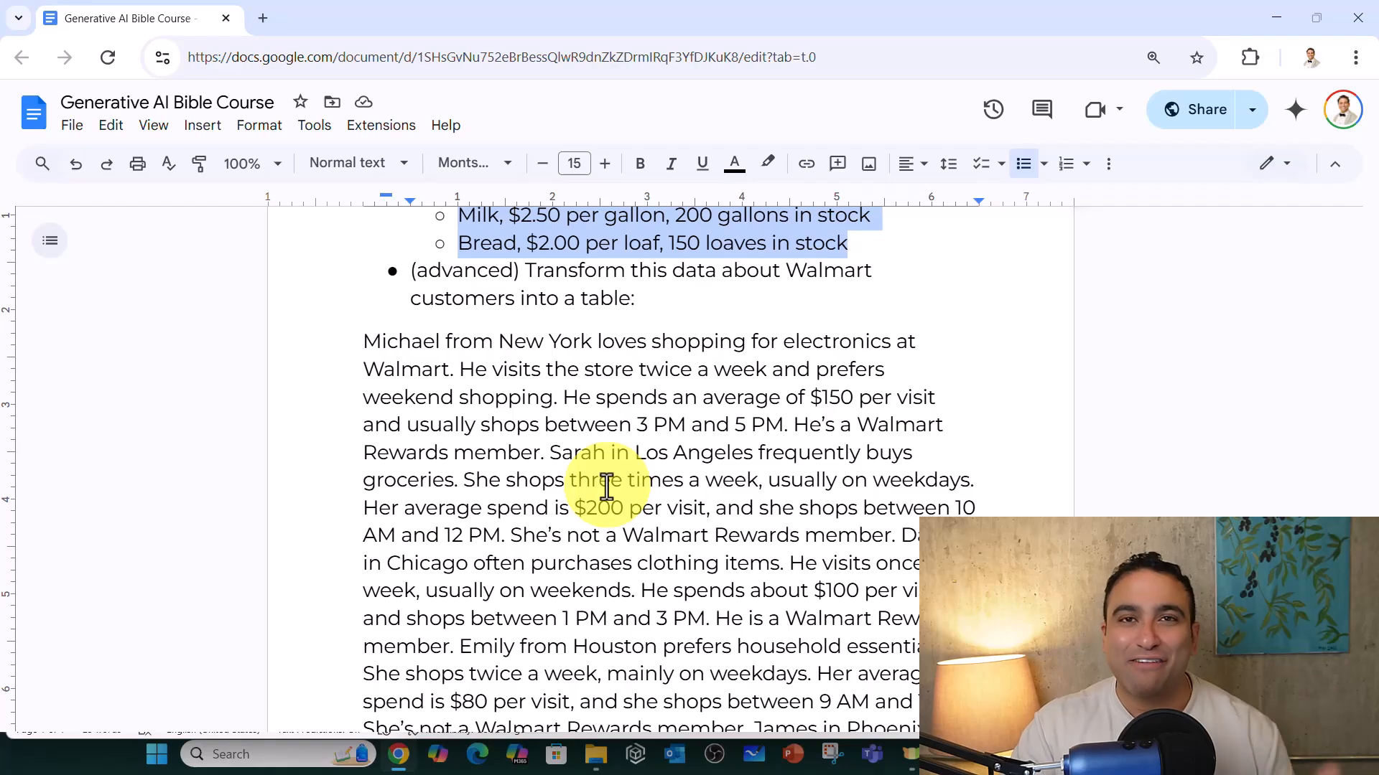
scroll(down, 3)
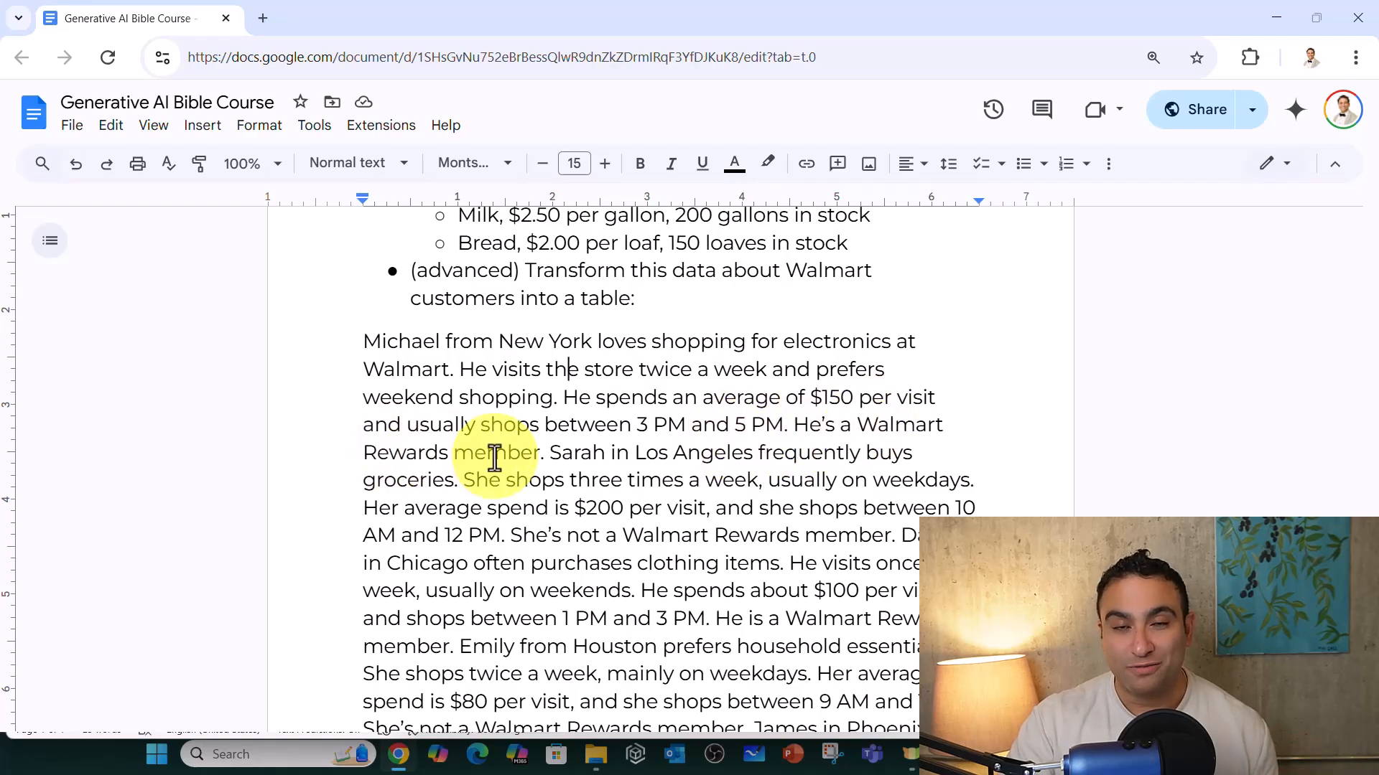
mouse_move(626, 464)
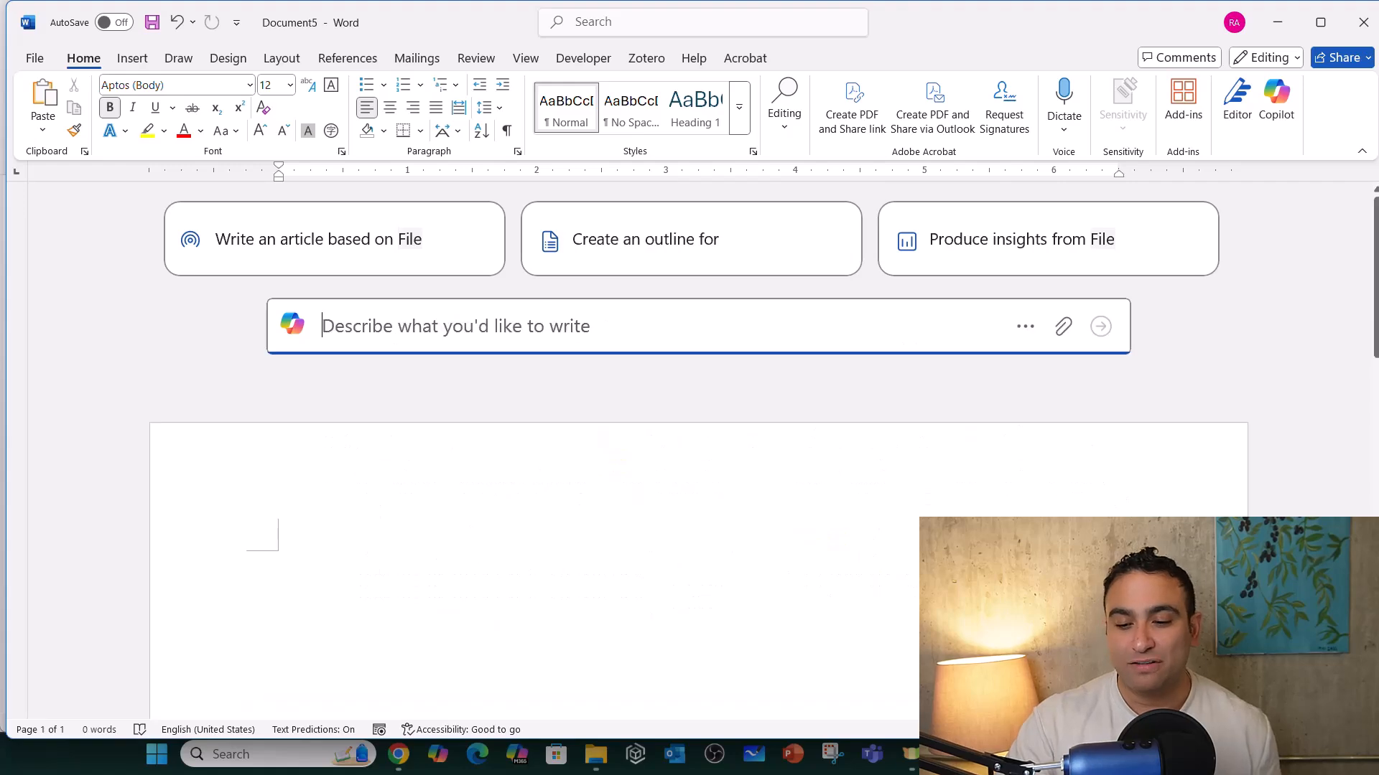
- Generate a Walmart customers table with name, location, preference, frequency, spend and rewards columns
click(1099, 326)
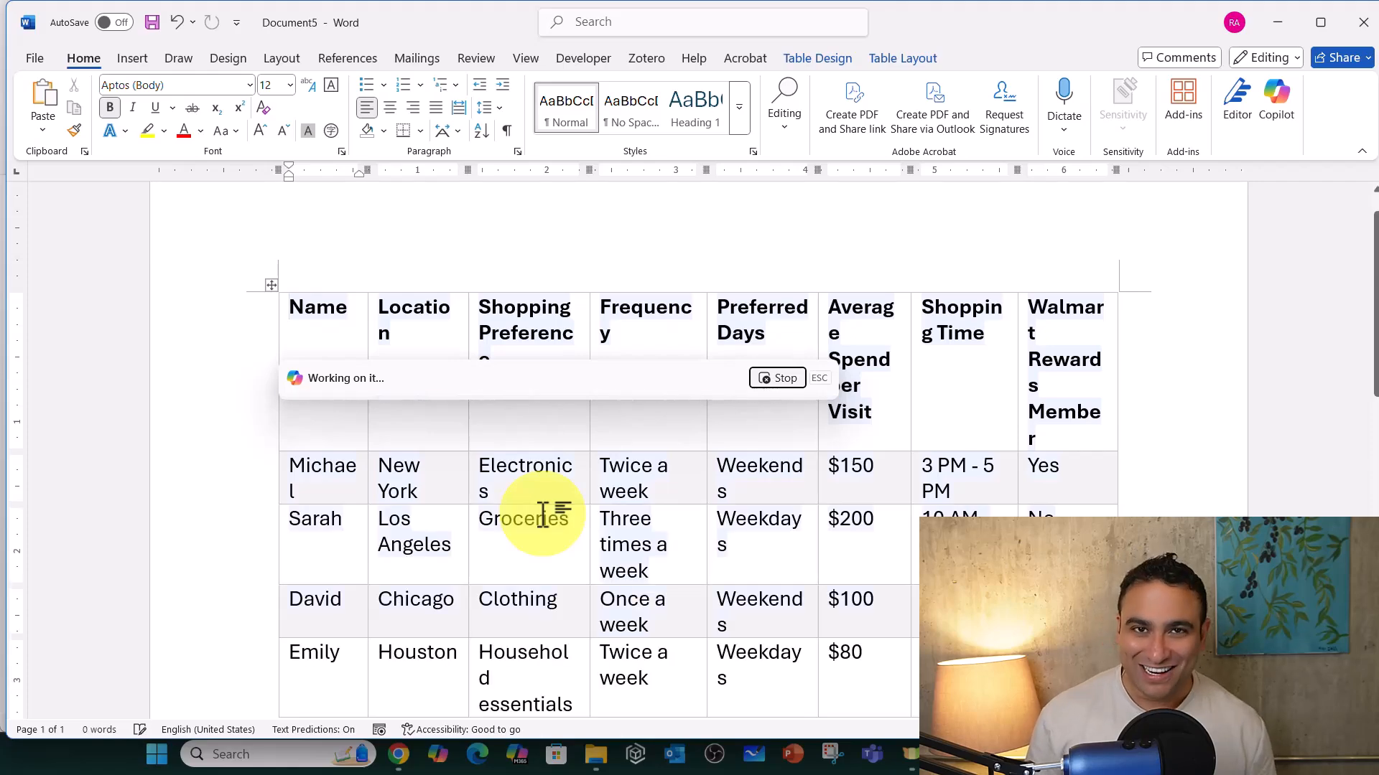
scroll(down, 3)
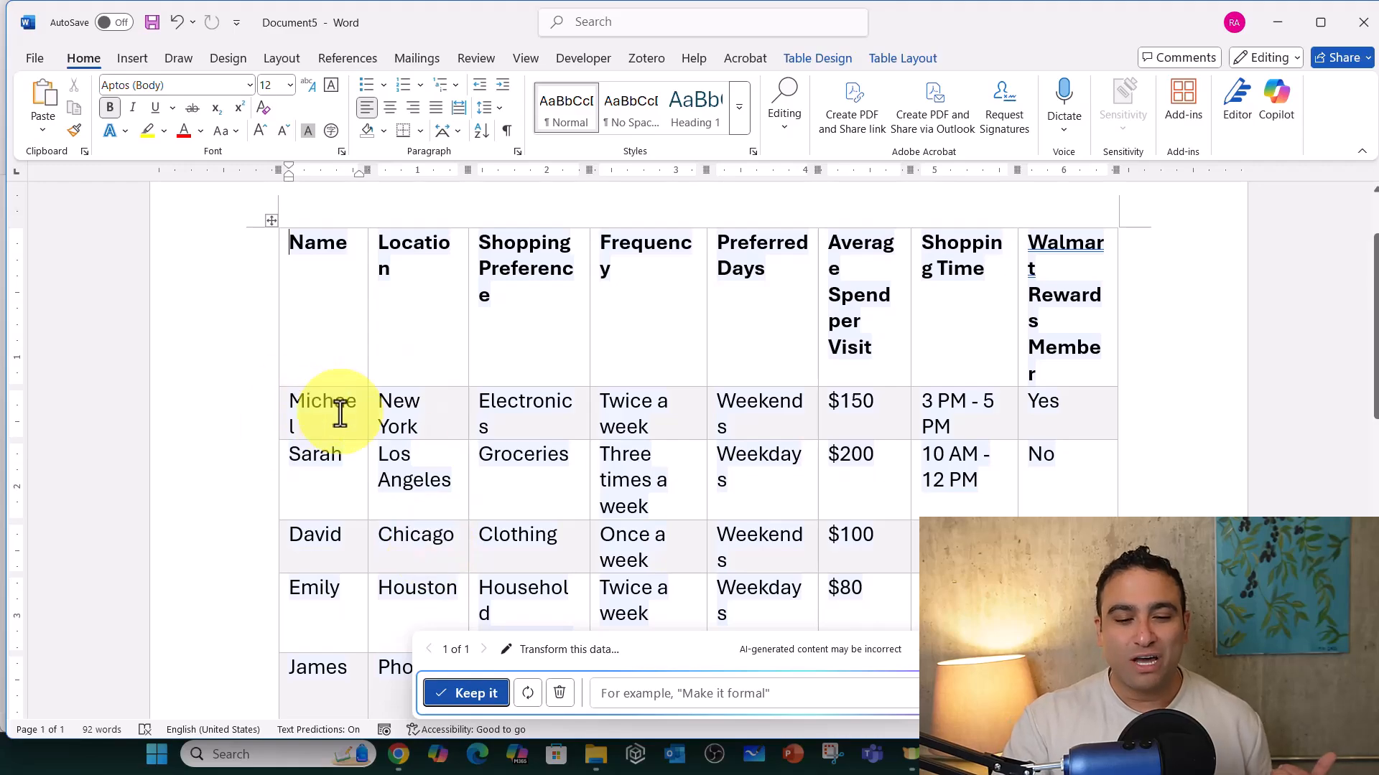
mouse_move(431, 484)
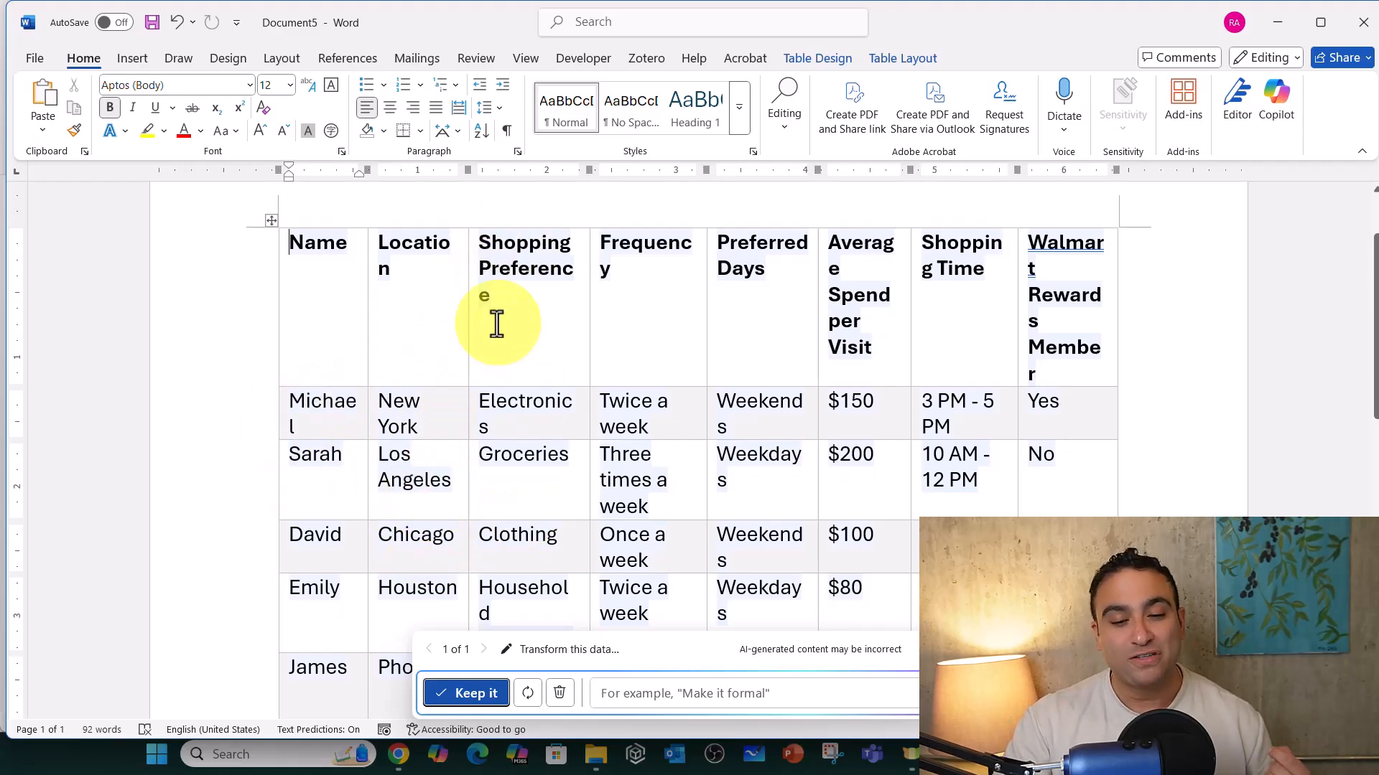
mouse_move(672, 465)
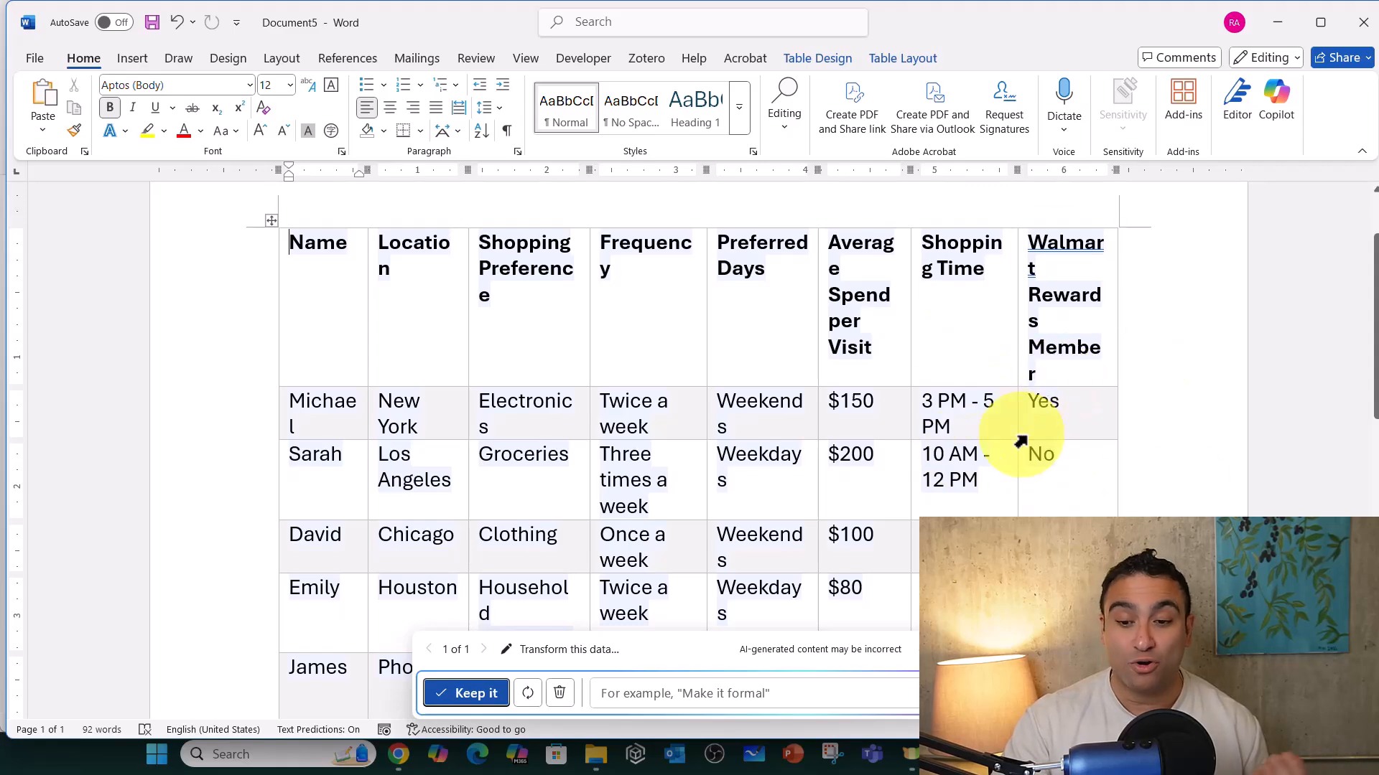
mouse_move(550, 299)
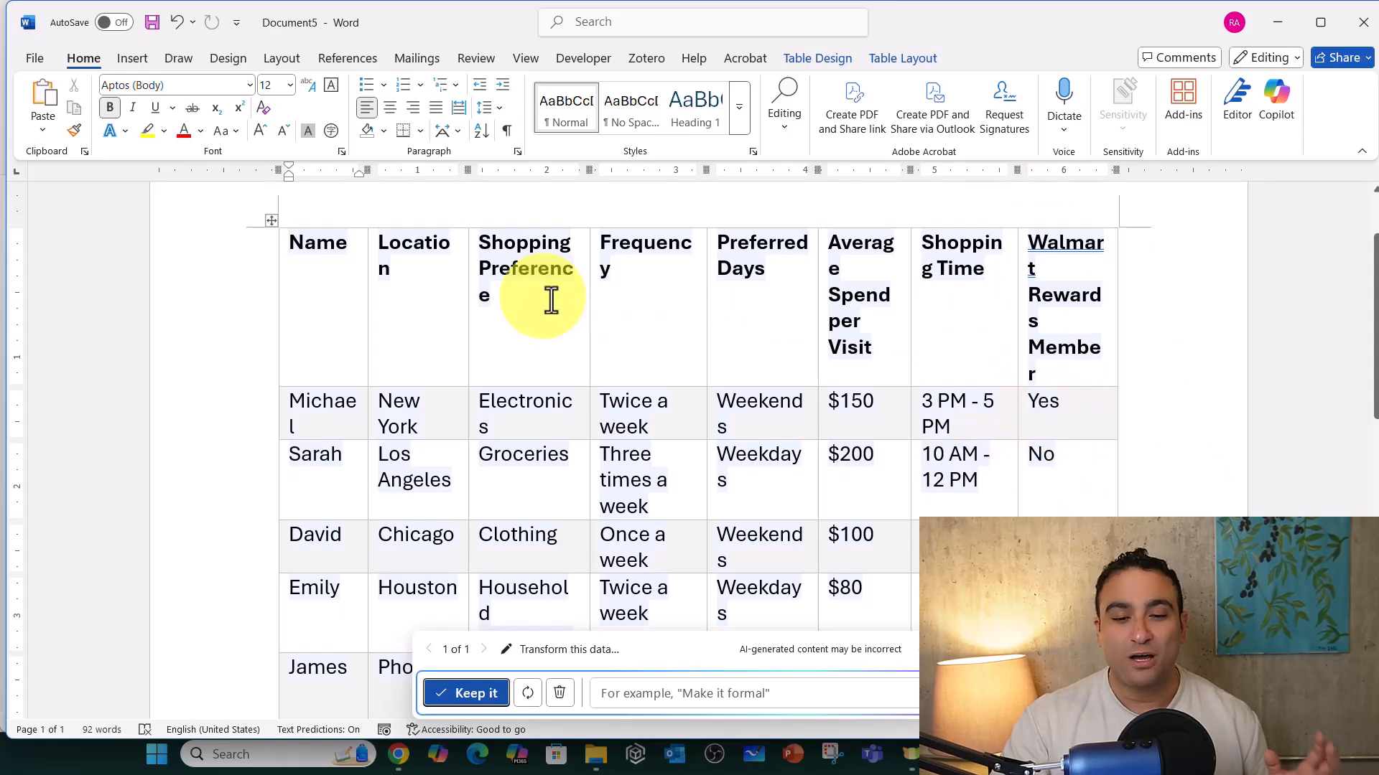